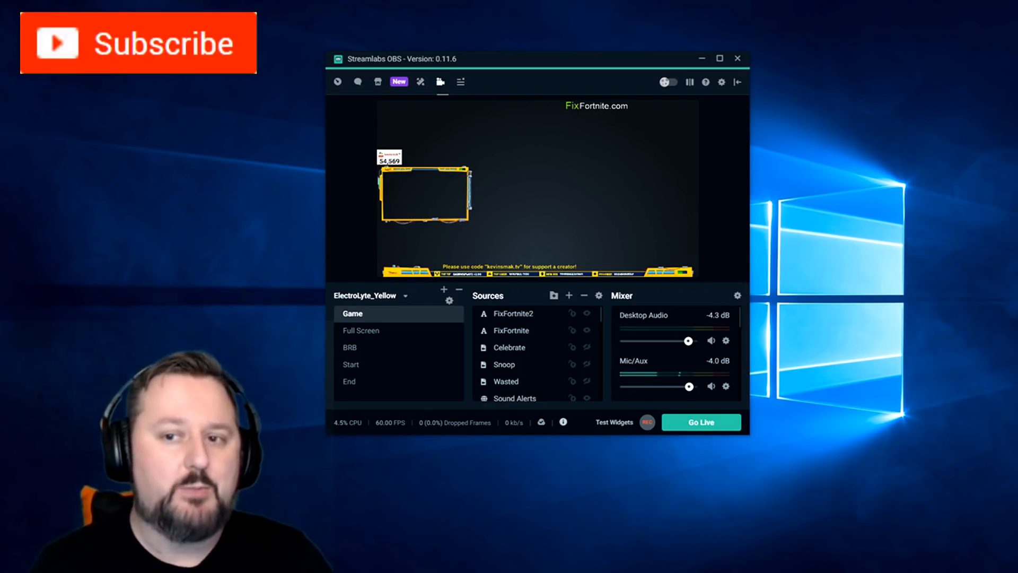
- Uncheck 'Use Device Timestamps' in the Desktop Audio properties for the HyperX headset
left_click(138, 42)
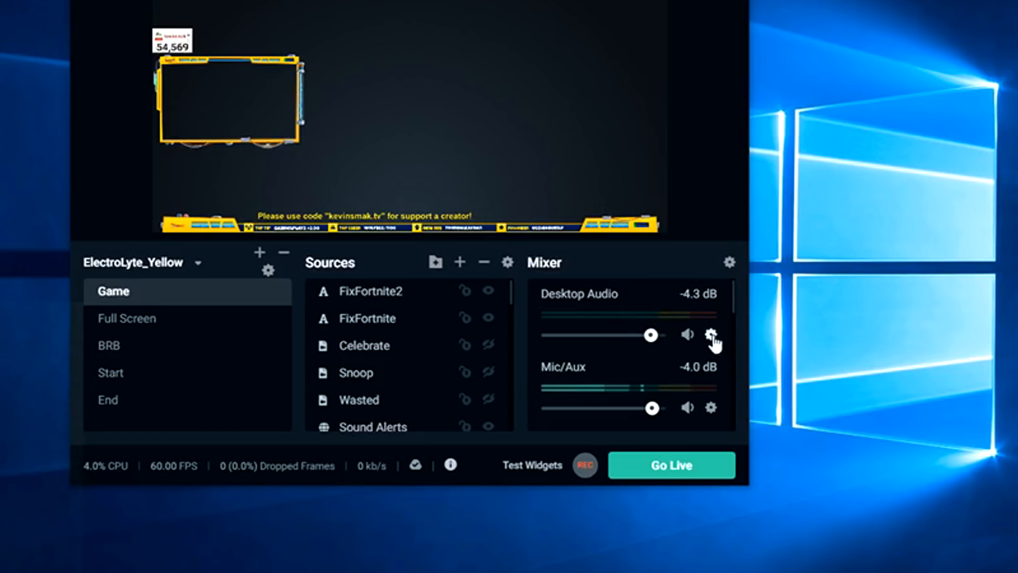
left_click(711, 334)
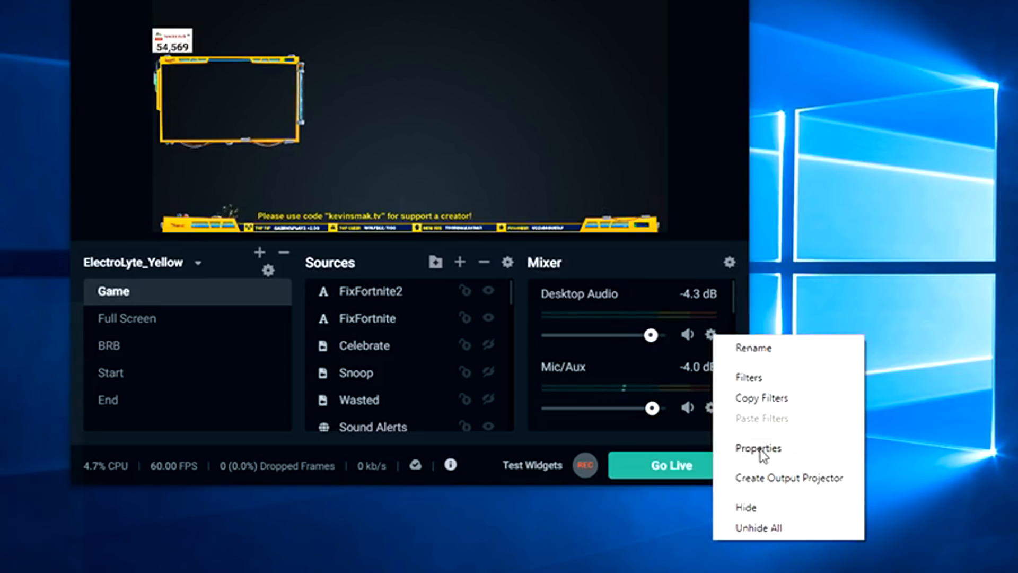
left_click(758, 448)
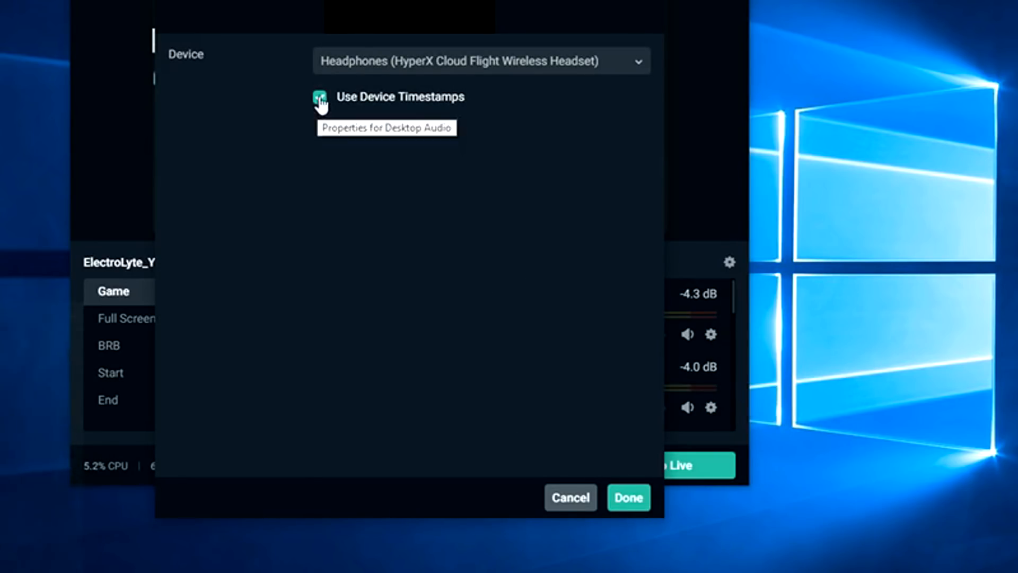
left_click(319, 97)
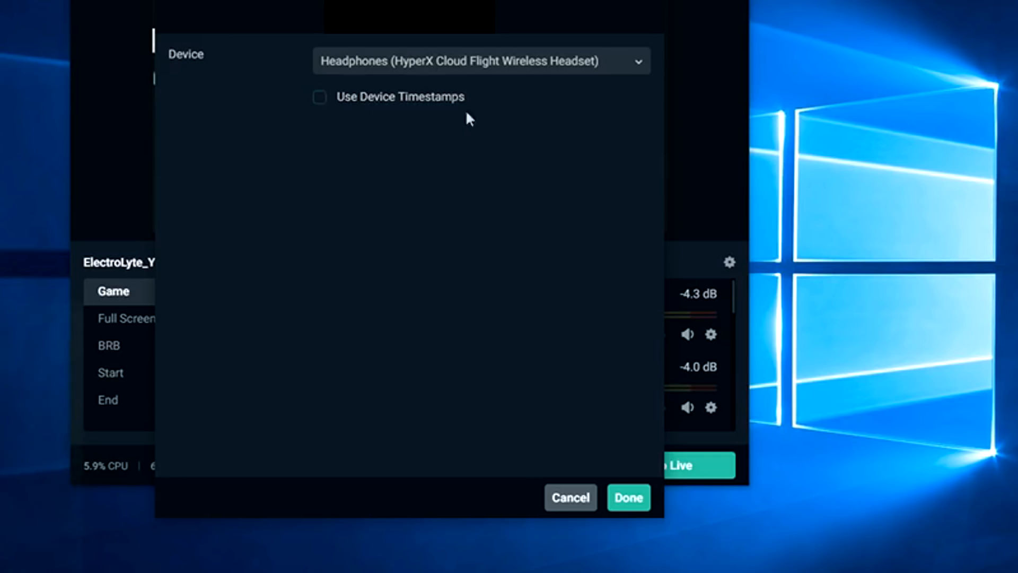